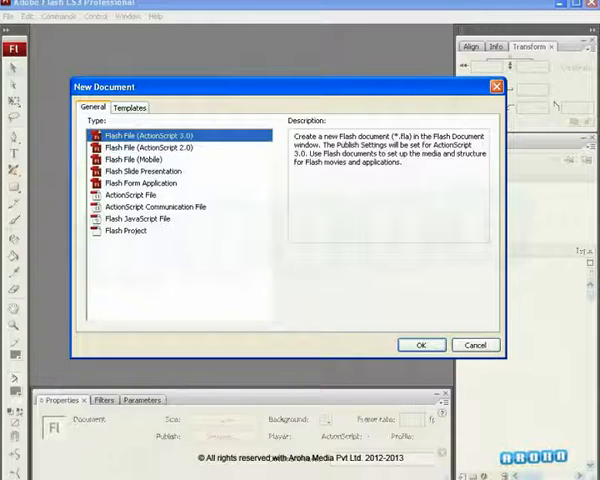
Step: Create a new Flash File (ActionScript 3.0) document, Untitled-1, at 720×576 and 25 fps
click(148, 147)
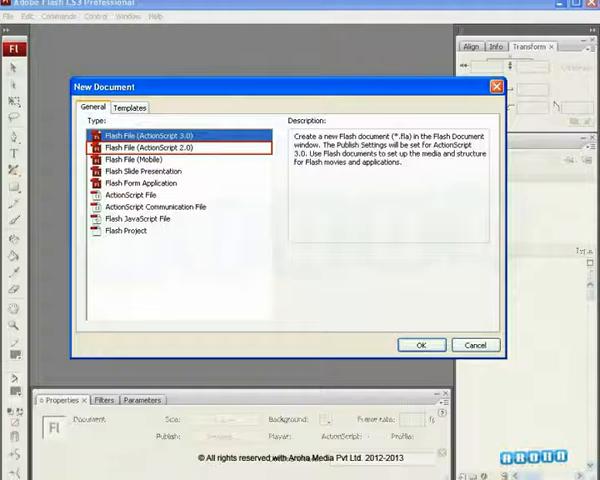
click(160, 135)
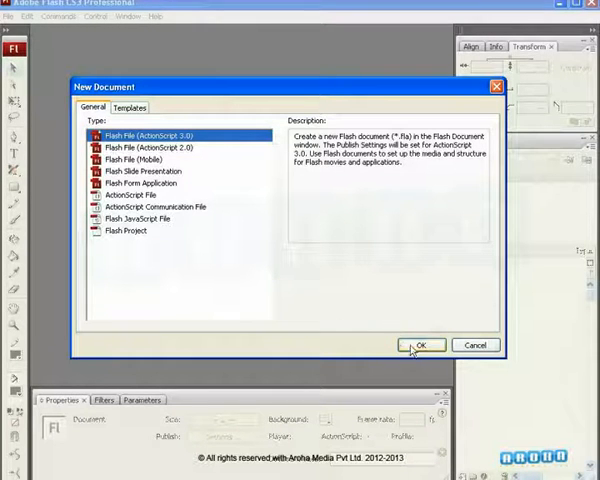
click(422, 344)
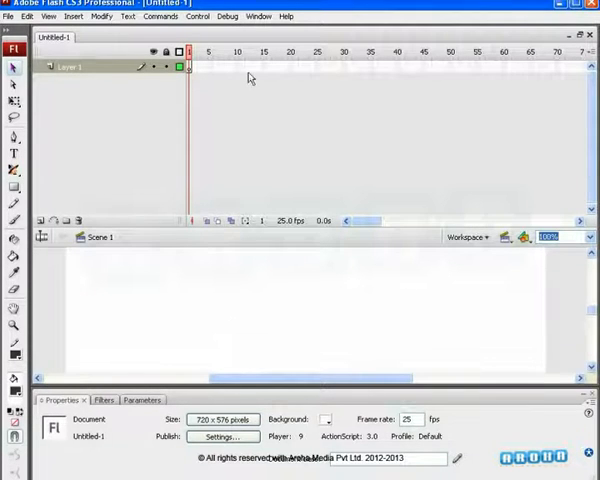
Step: Open the Actions panel for Layer 1, Frame 1 from the Window menu
click(259, 16)
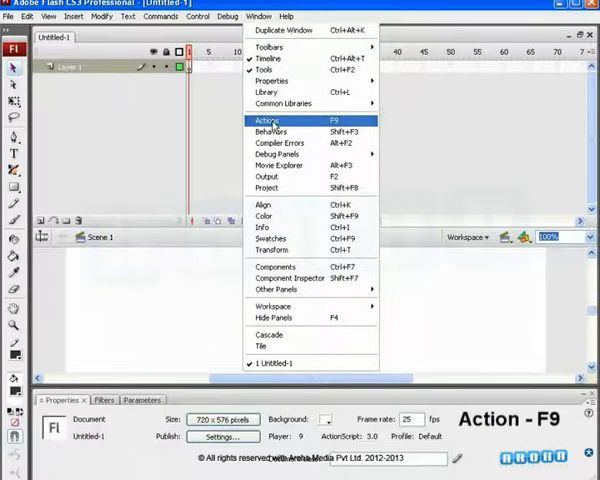
click(267, 120)
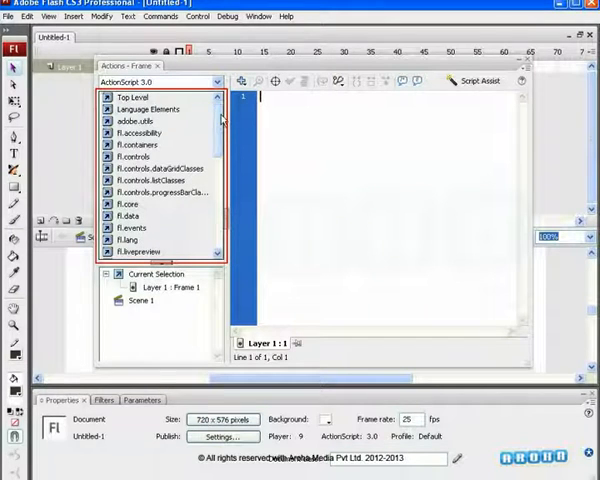
Step: Expand flash.display > MovieClip > Methods in the Actions toolbox to show gotoAndPlay and gotoAndStop
scroll(down, 3)
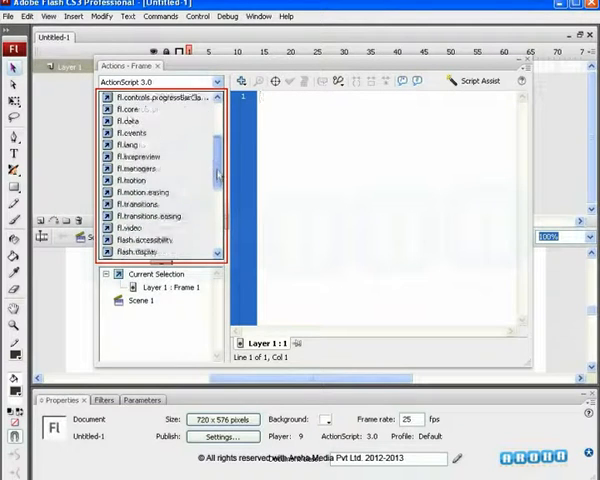
click(145, 168)
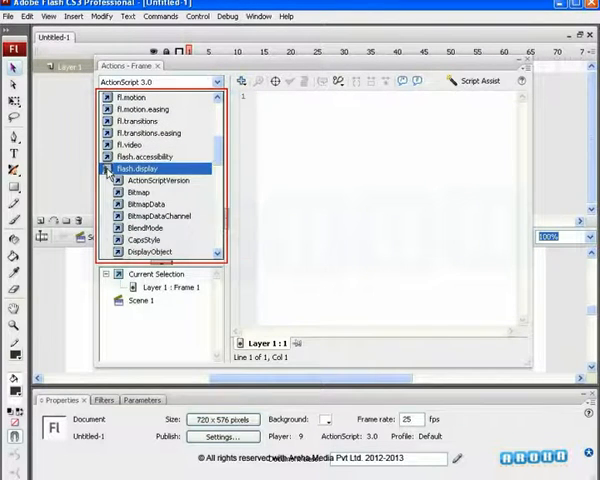
scroll(down, 3)
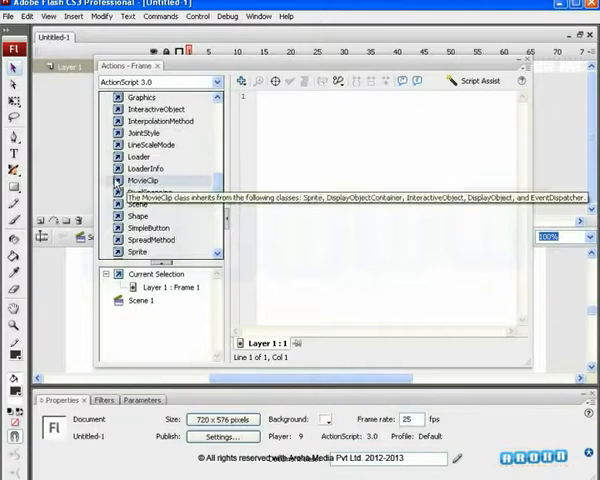
click(116, 179)
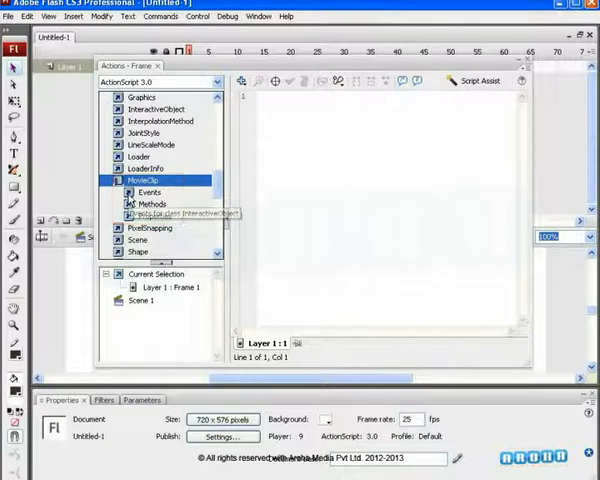
click(146, 204)
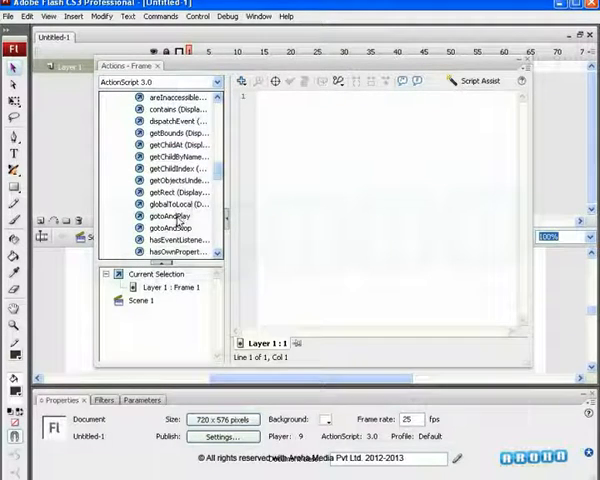
mouse_move(172, 240)
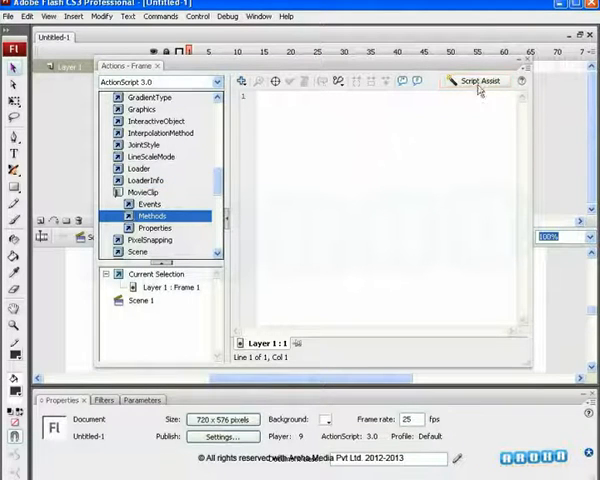
mouse_move(480, 81)
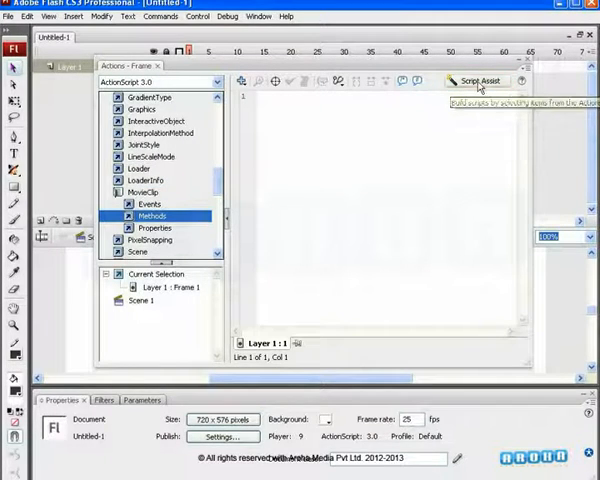
Step: Turn on Script Assist and add MovieClip play() with import flash.display.MovieClip to Frame 1
click(478, 81)
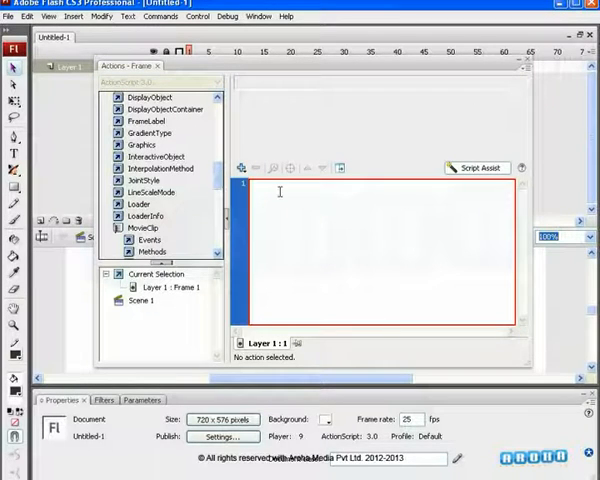
scroll(down, 3)
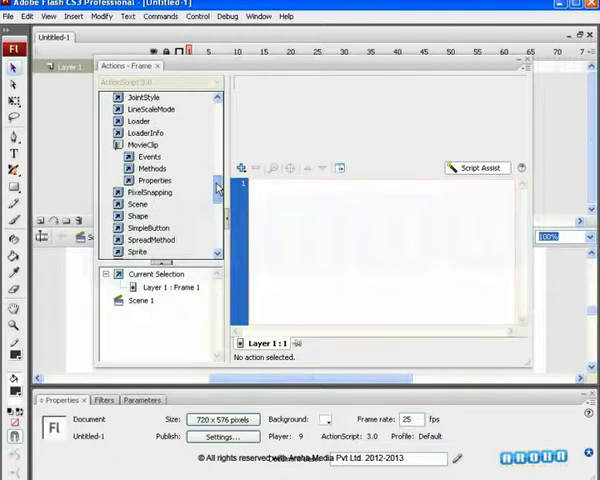
click(142, 168)
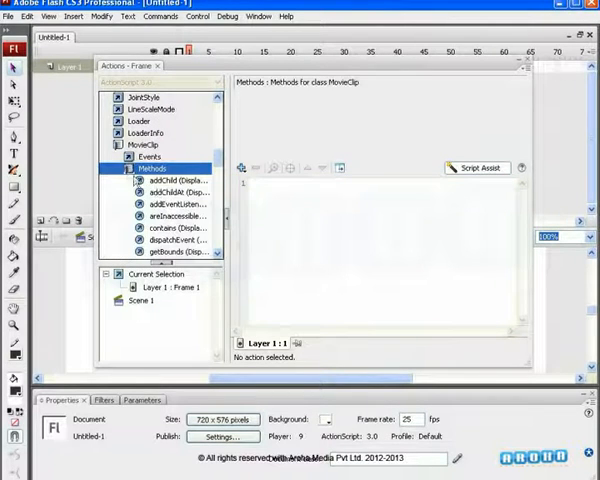
scroll(down, 3)
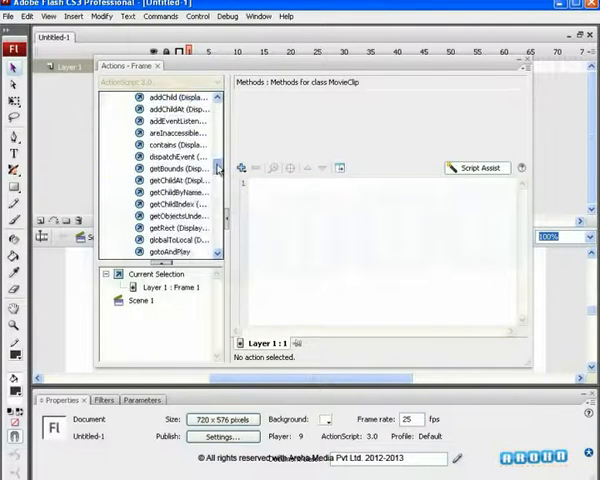
scroll(down, 3)
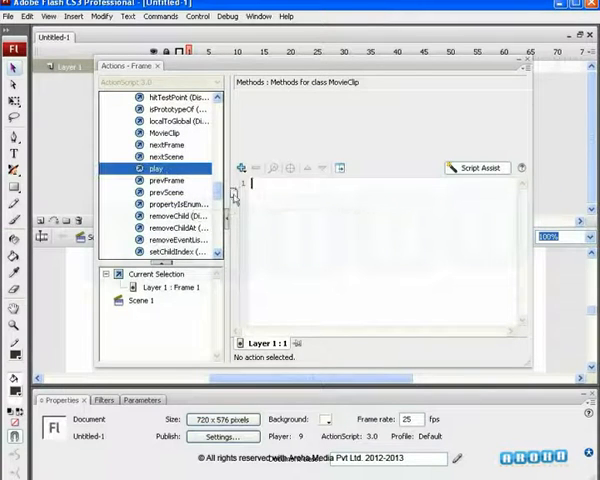
double_click(154, 169)
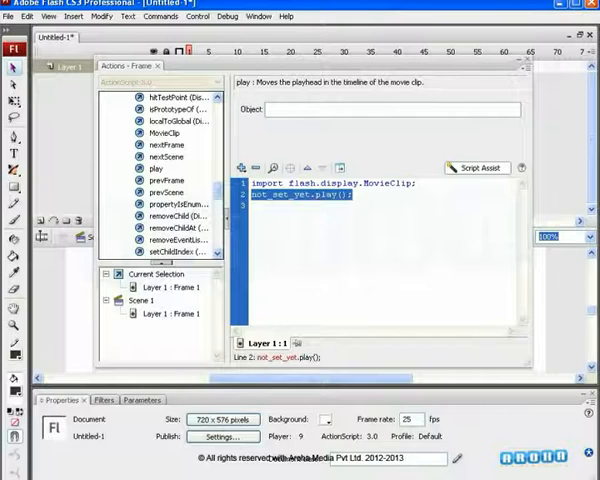
click(390, 108)
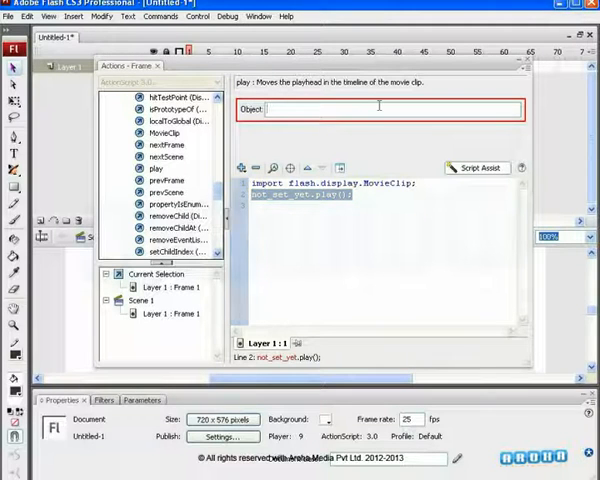
Step: Set the play() object to animation_mc and turn Script Assist off
text(animation_mc)
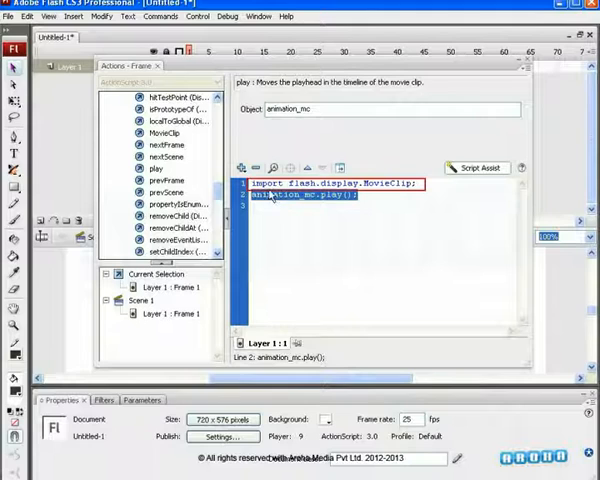
click(276, 195)
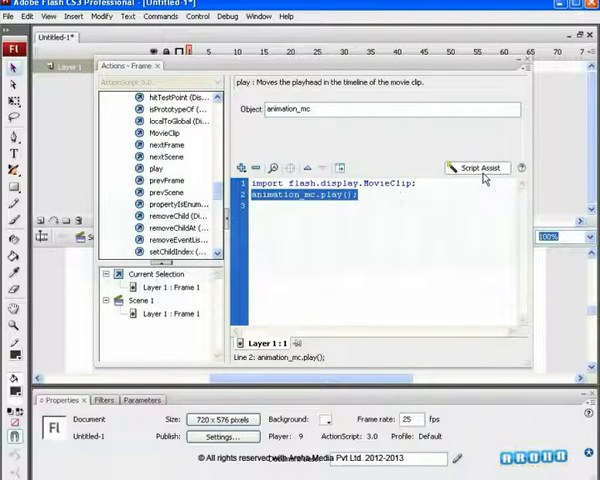
mouse_move(415, 225)
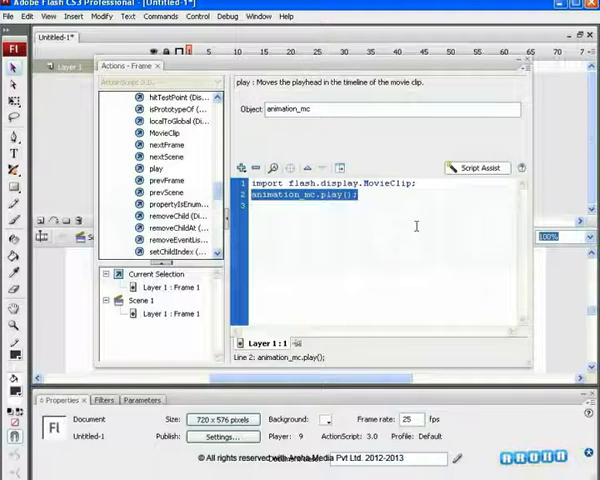
mouse_move(412, 218)
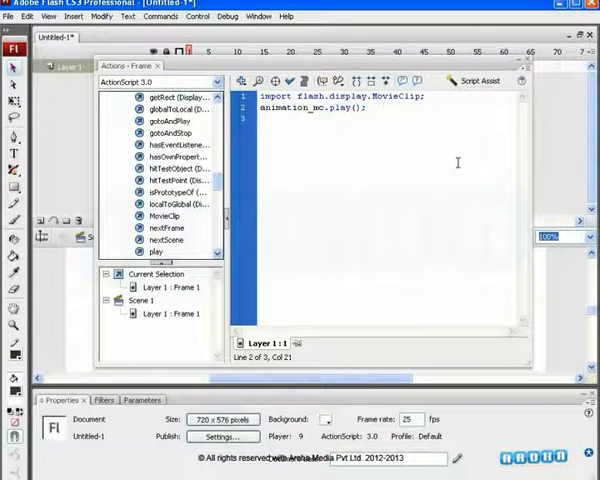
key(BackSpace)
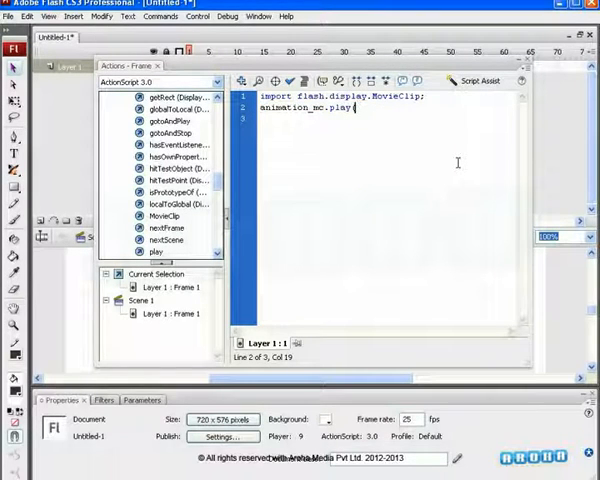
text();)
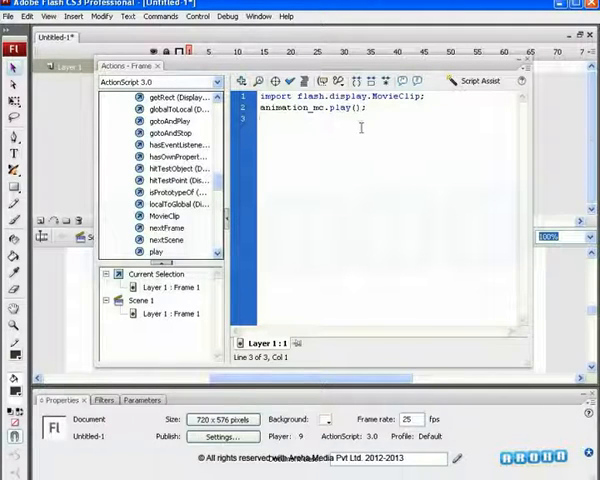
key(enter)
text(var)
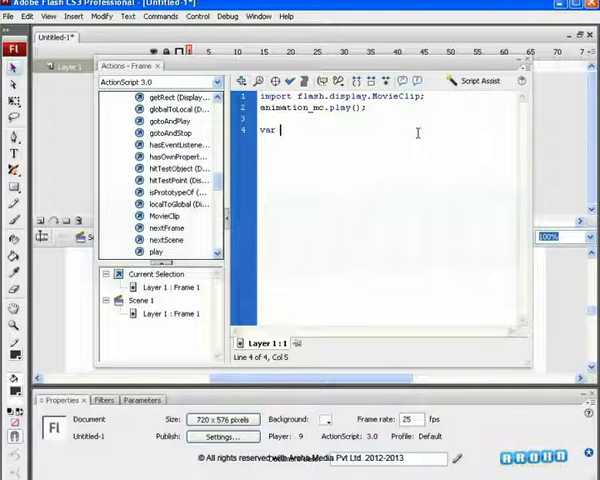
text(play)
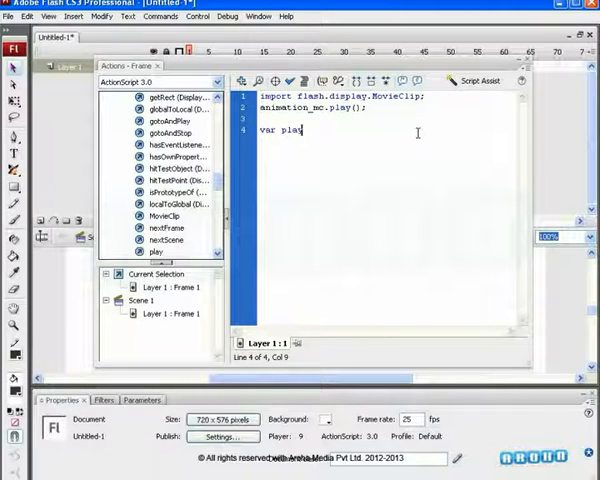
text(s)
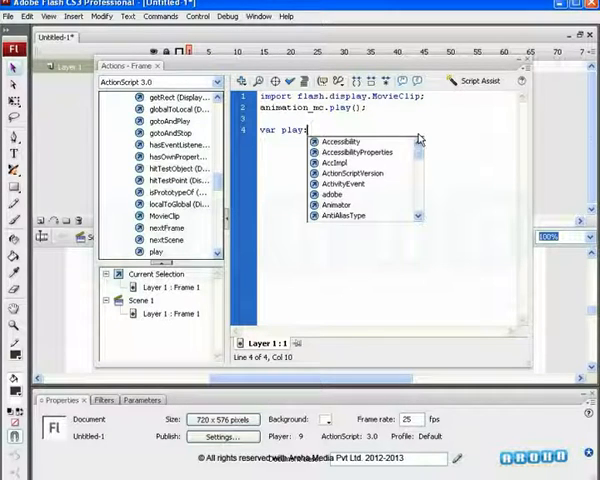
text(N)
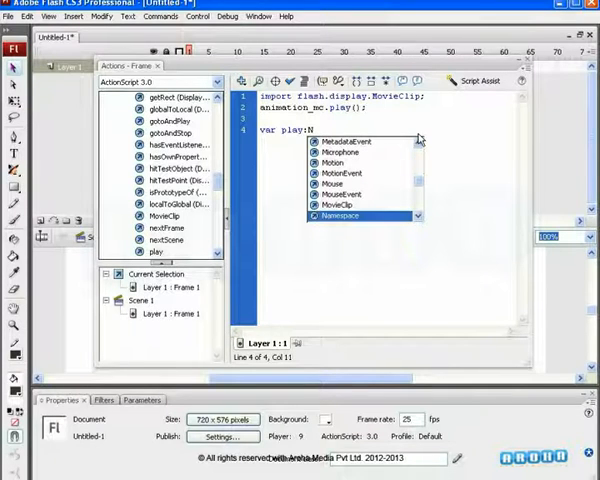
text(um)
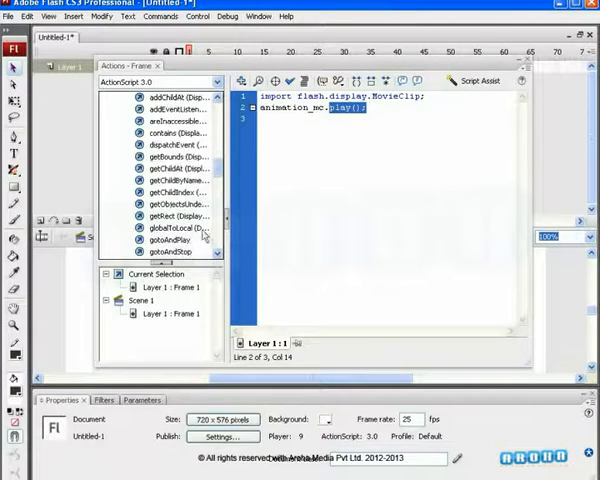
mouse_move(195, 241)
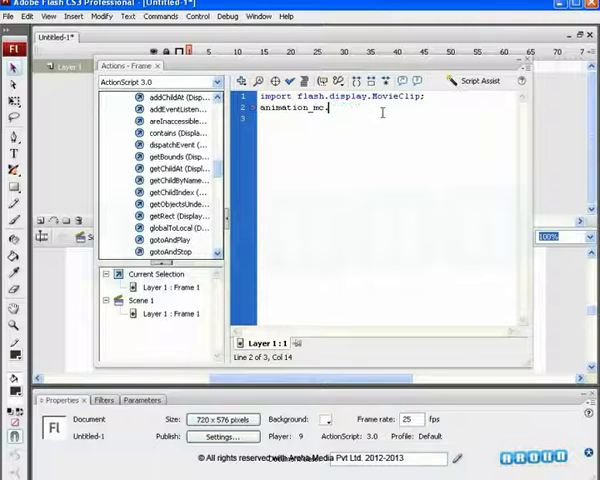
Step: Replace play(); on line 2 with gotoAndPlay(); so it reads animation_mc.gotoAndPlay()
text(gotoAnd)
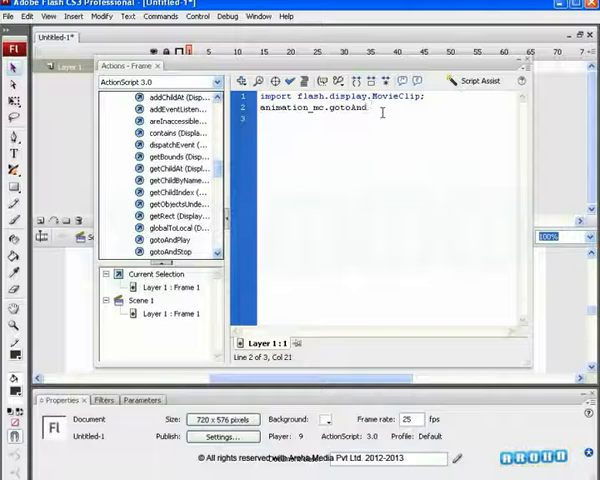
text(Play)
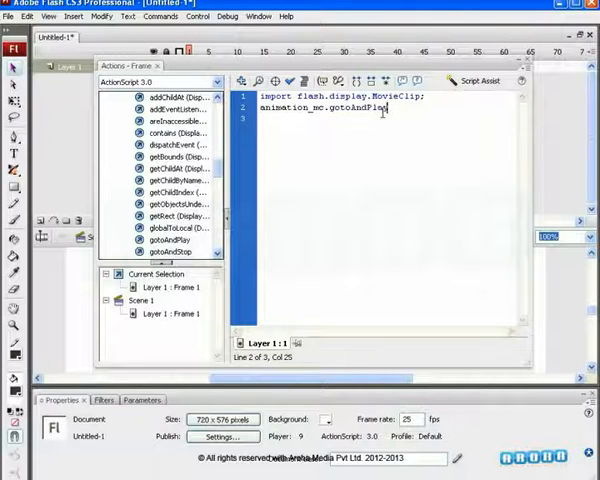
text(();)
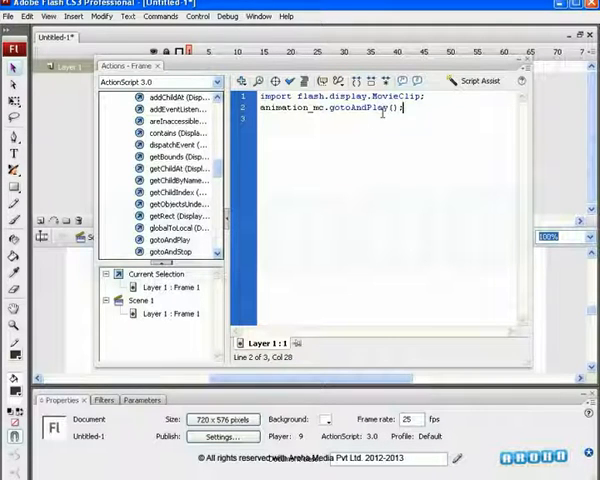
double_click(360, 108)
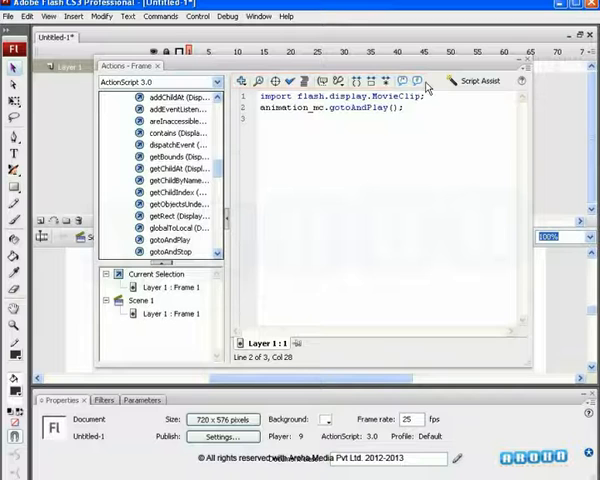
mouse_move(417, 81)
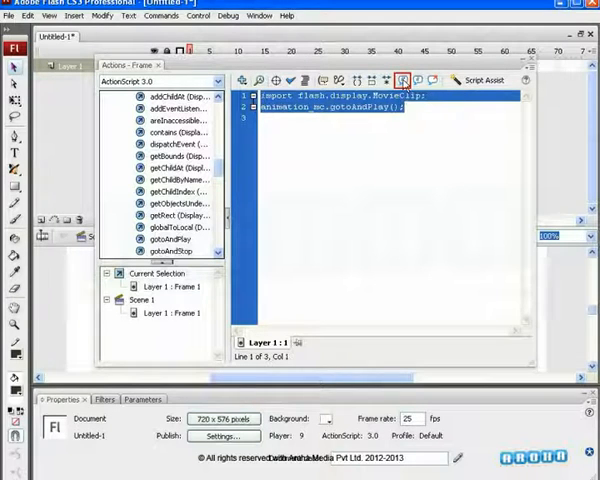
click(405, 80)
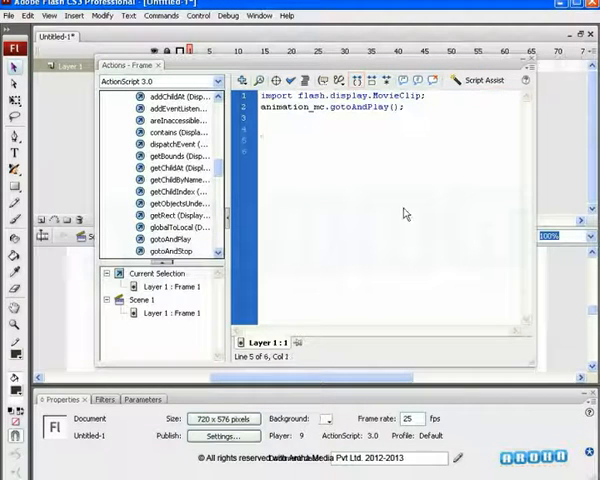
Step: Write function playAll() { animation_mc.gotoAndPlay(1); } using code hints for gotoAndPlay
text(funct)
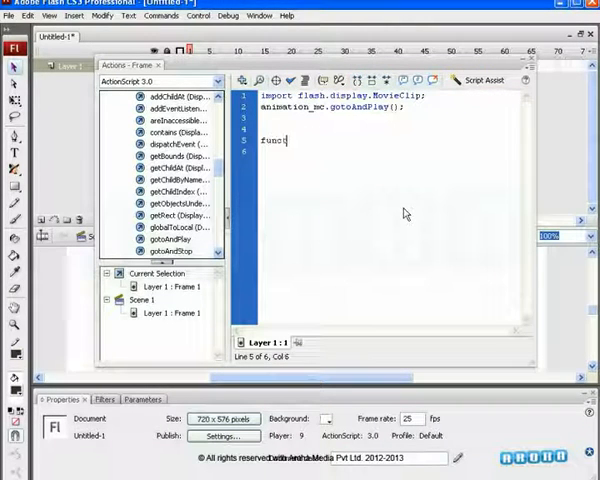
text(ion)
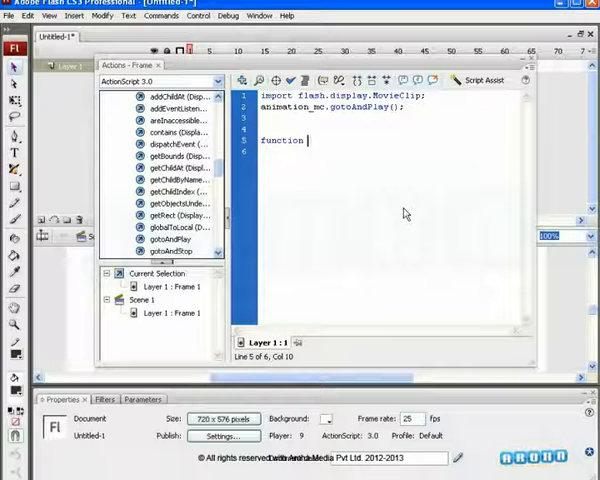
text(playM)
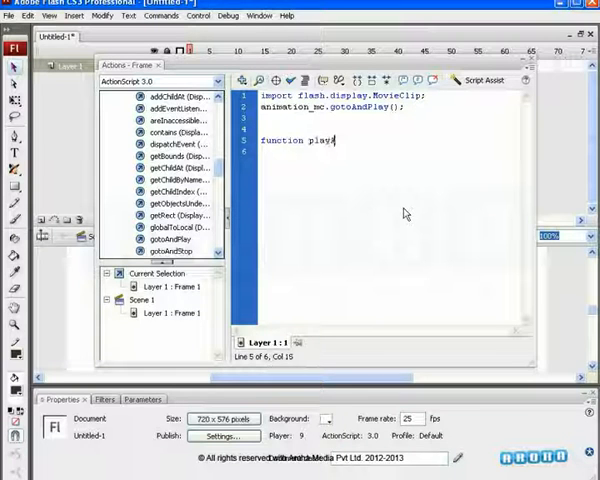
text(All()
text(animation_mc.g)
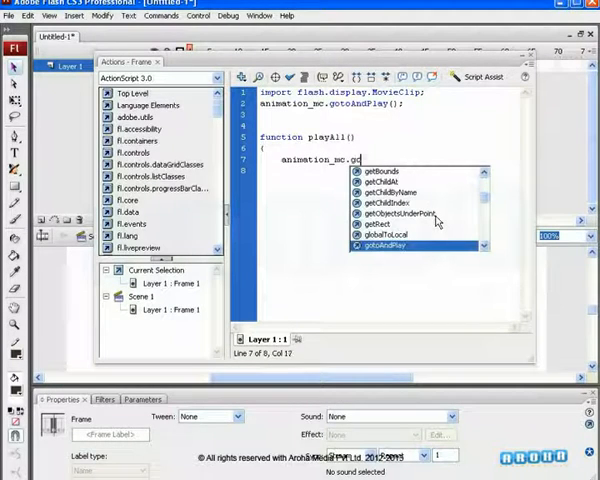
text(oAndPlay(1);)
click(279, 170)
text(})
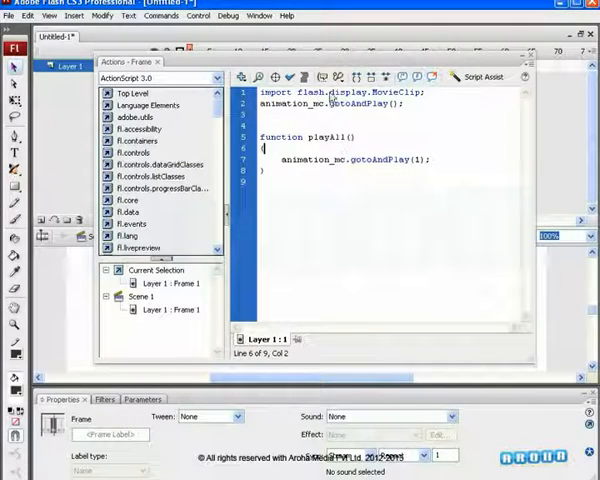
mouse_move(358, 78)
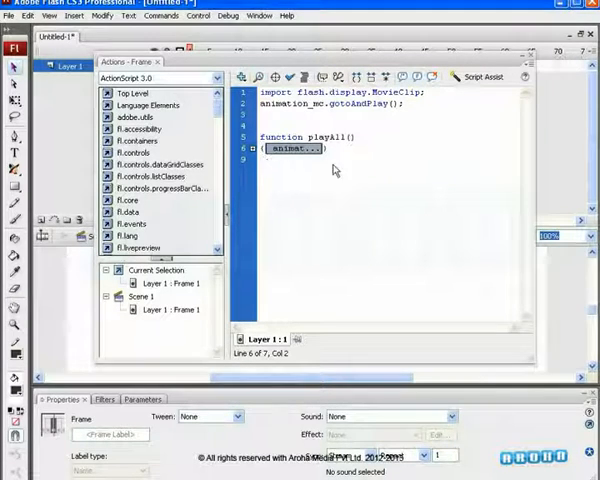
mouse_move(283, 167)
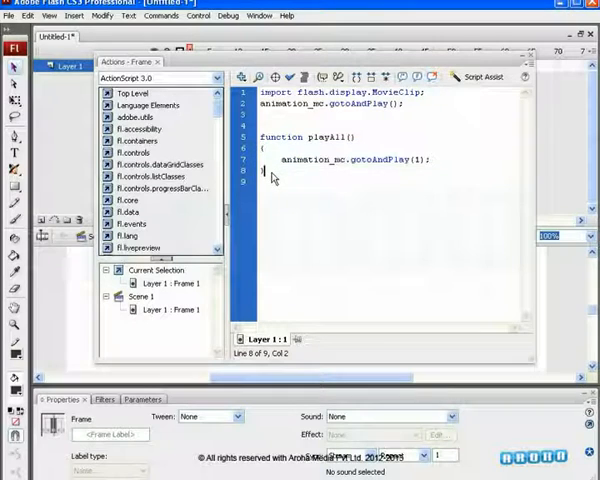
mouse_move(373, 77)
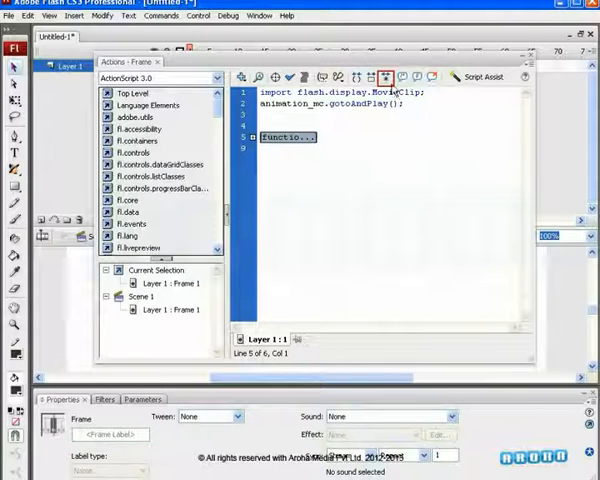
mouse_move(385, 77)
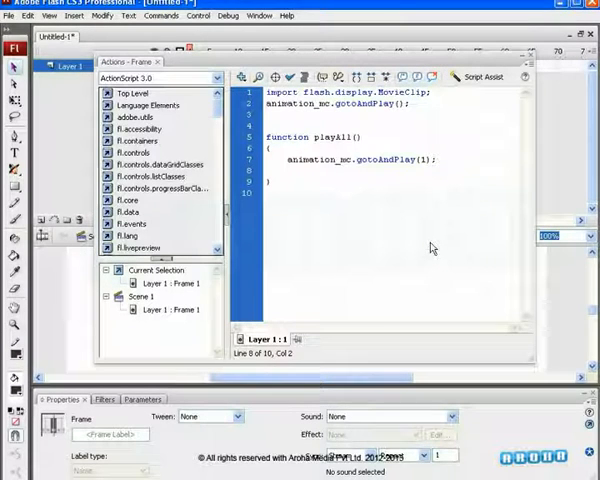
Step: Add a play() line after gotoAndPlay(1) inside playAll()
text(play)
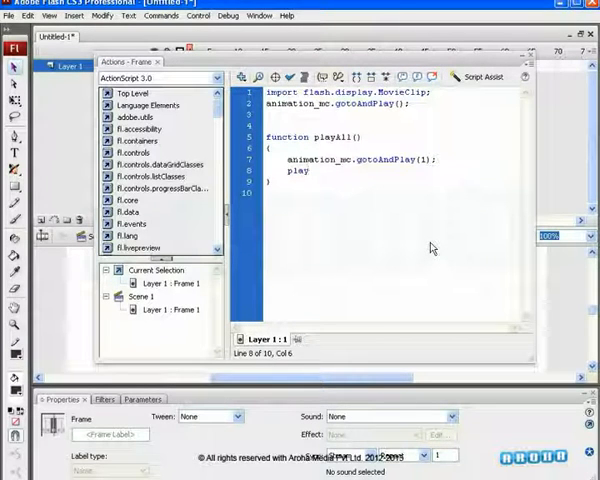
text(())
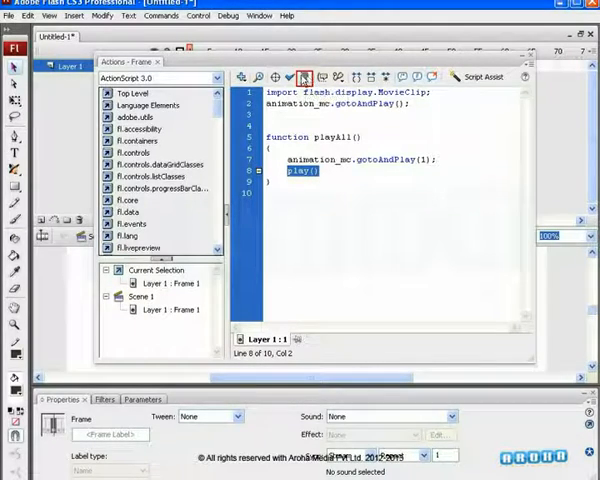
Step: Auto Format the script into eight lines, run Check Syntax, and dismiss the no-errors alert
click(312, 76)
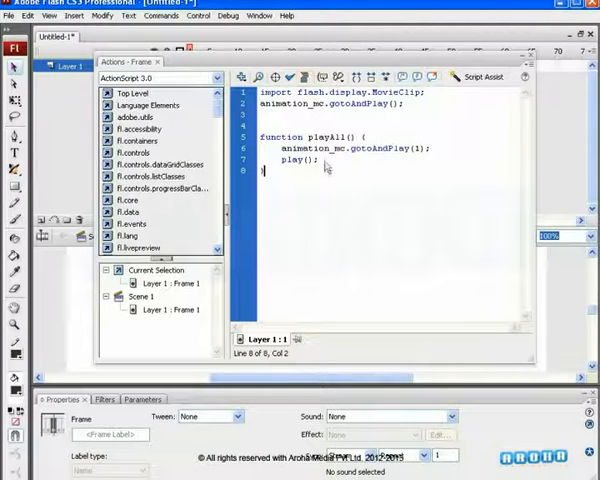
mouse_move(350, 167)
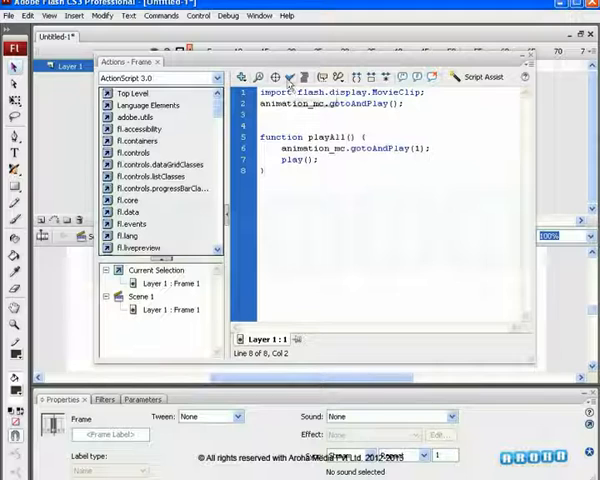
mouse_move(290, 78)
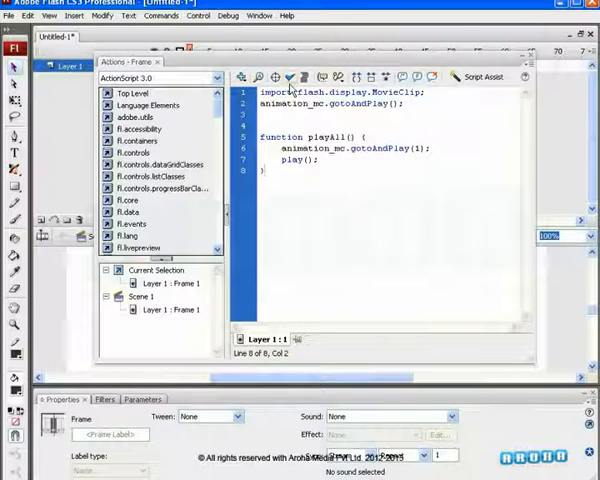
click(289, 77)
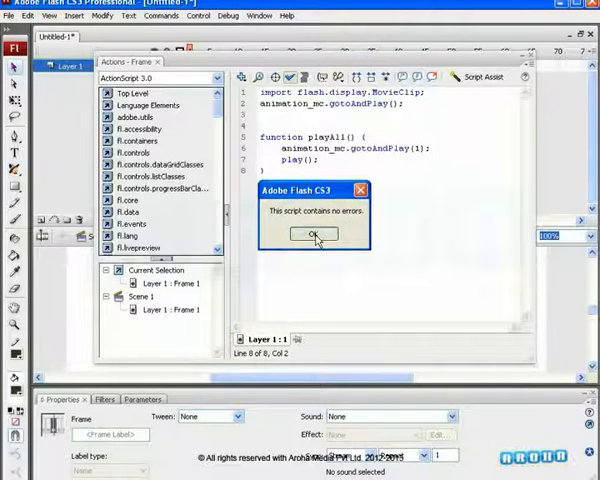
click(313, 233)
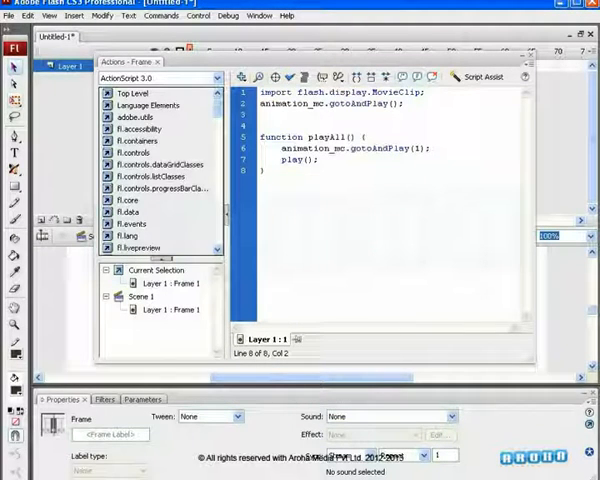